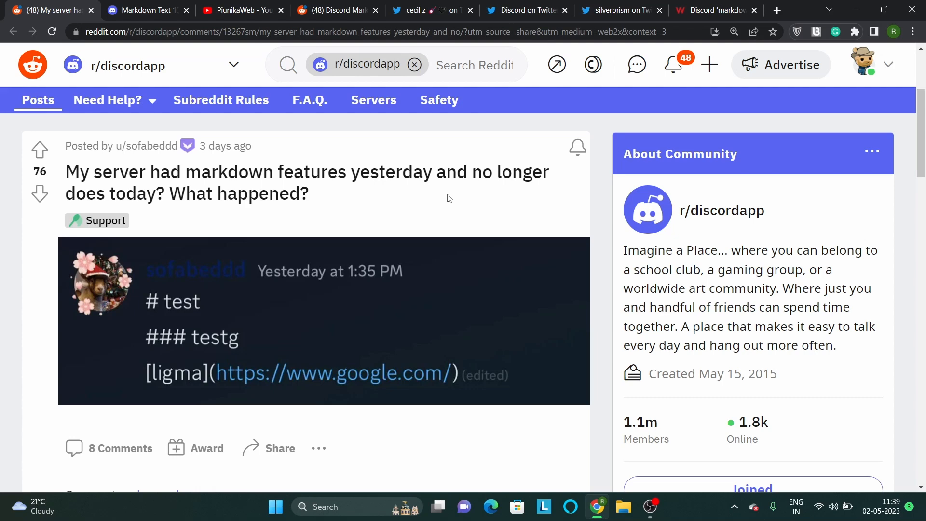
- Switch from the Reddit post to Discord's Markdown Text 101 help article
click(145, 10)
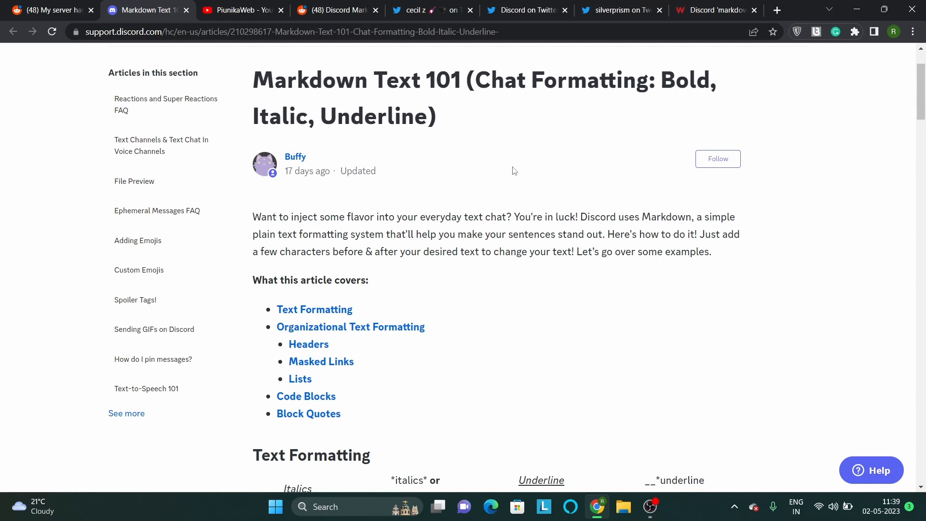
- Switch from the Discord Support article to the PiunikaWeb YouTube channel
click(239, 9)
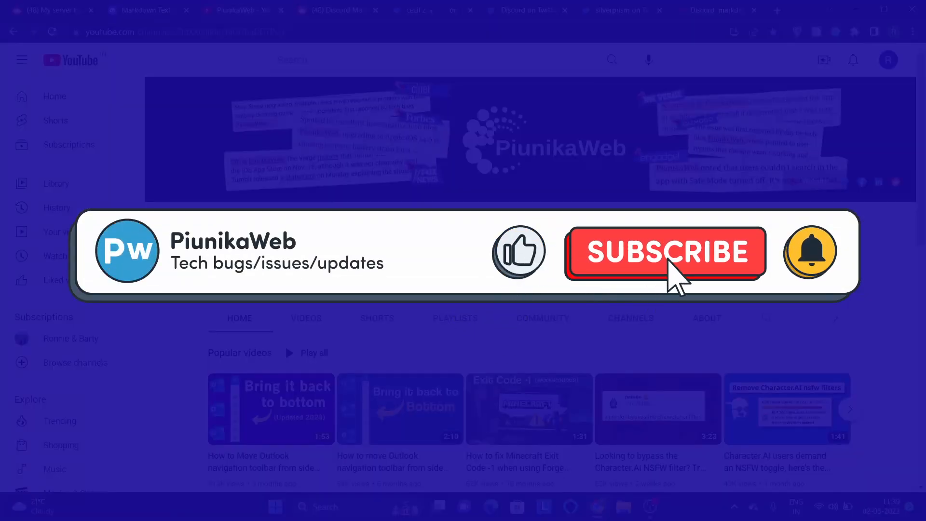
- View the Reddit post on markdown commands not working, then the tweet asking for list formatting back
click(665, 251)
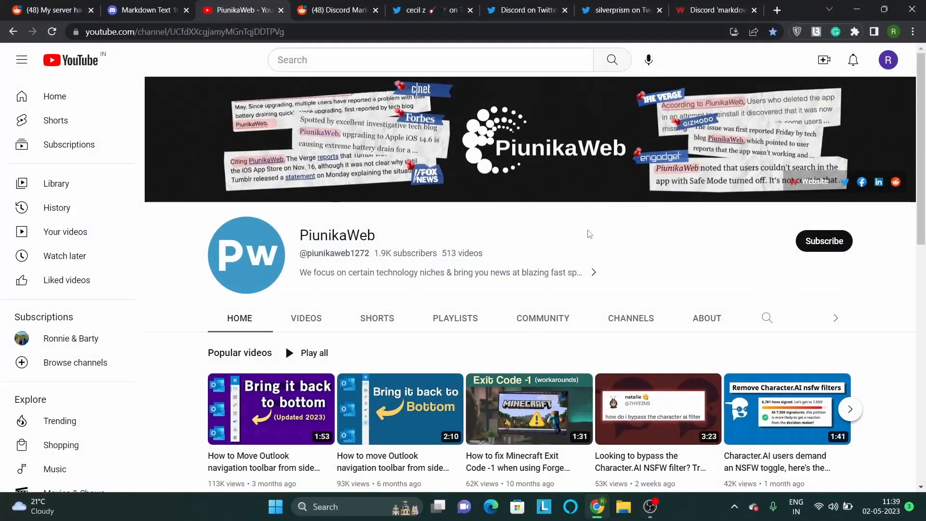
click(335, 10)
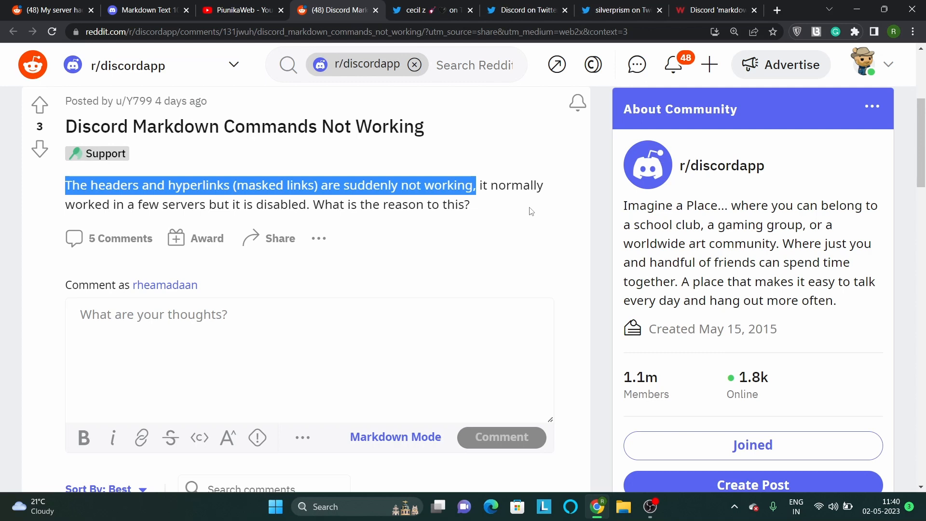
click(423, 10)
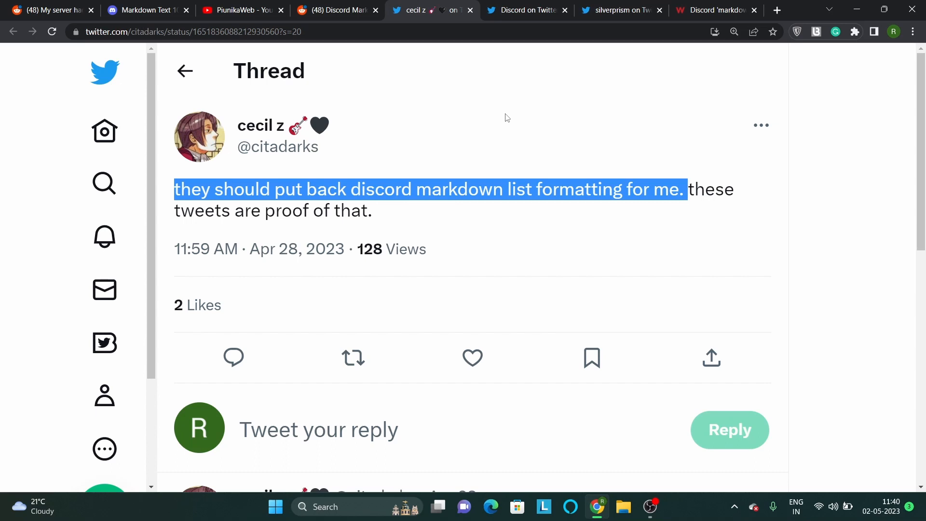
- View Discord's official expanded-markdown tweet, then the tweet about markdown disappearing overnight
click(524, 9)
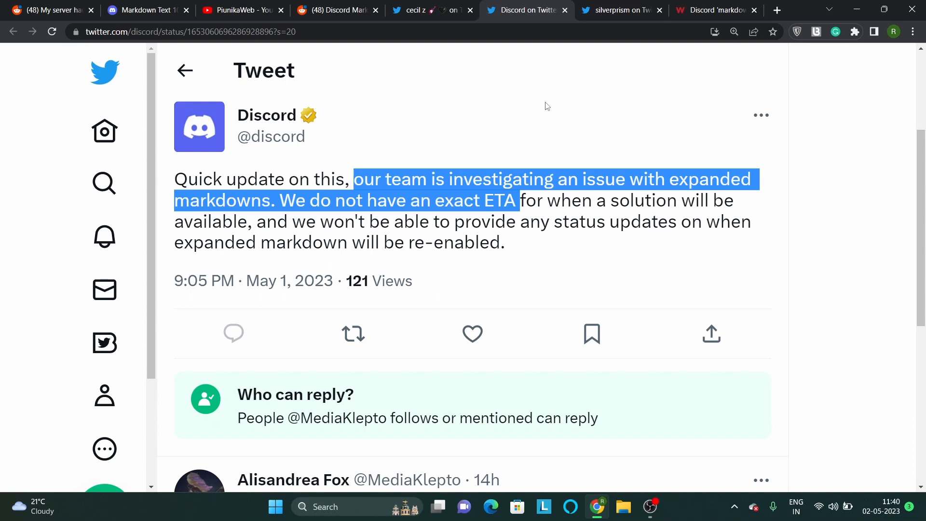
click(620, 9)
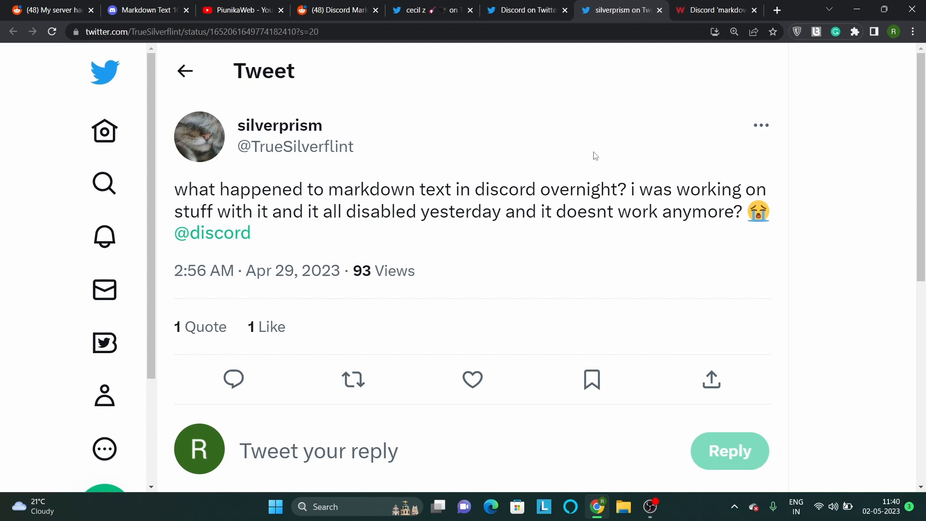
- Read the PiunikaWeb article down to its Official acknowledgment section with Discord's tweet
click(712, 9)
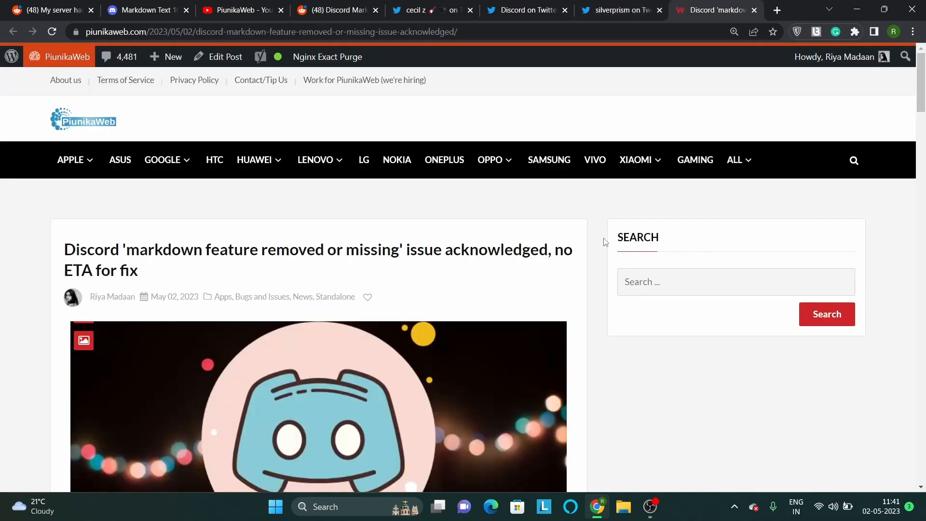
scroll(down, 3)
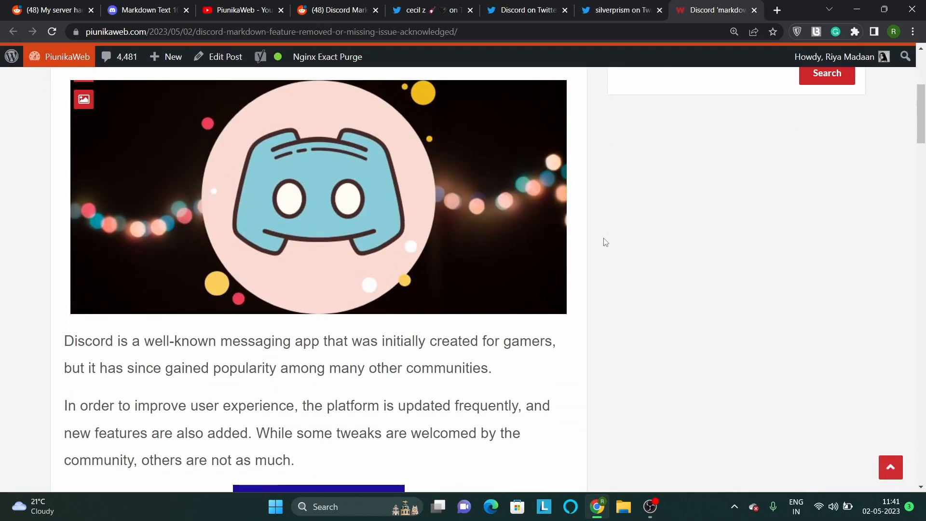
scroll(down, 3)
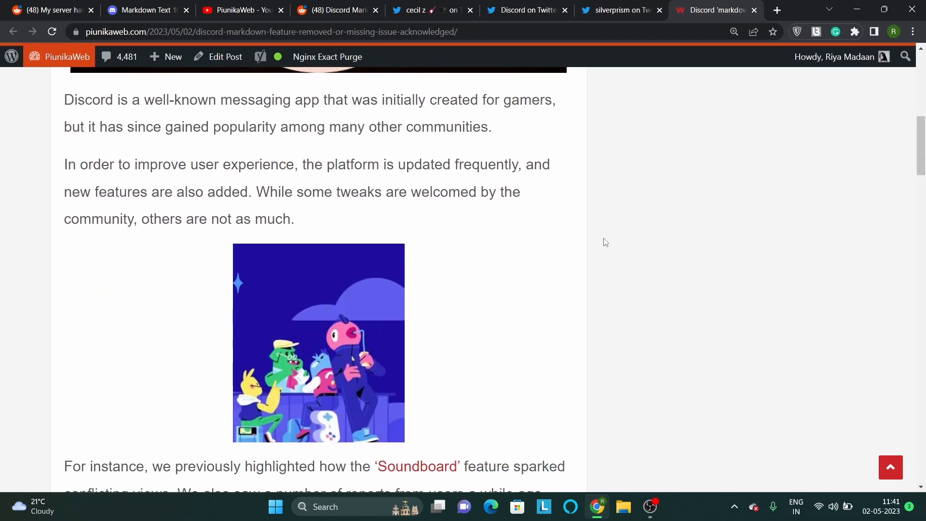
scroll(down, 3)
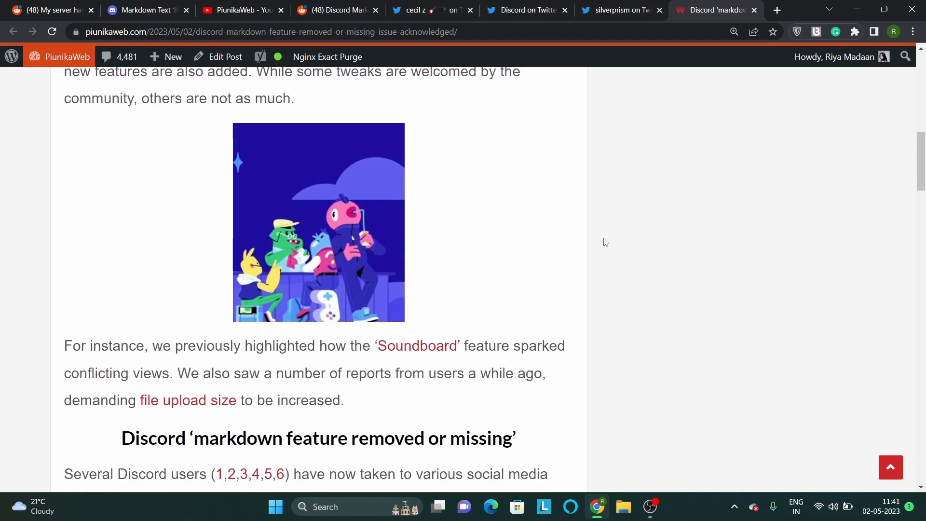
scroll(down, 3)
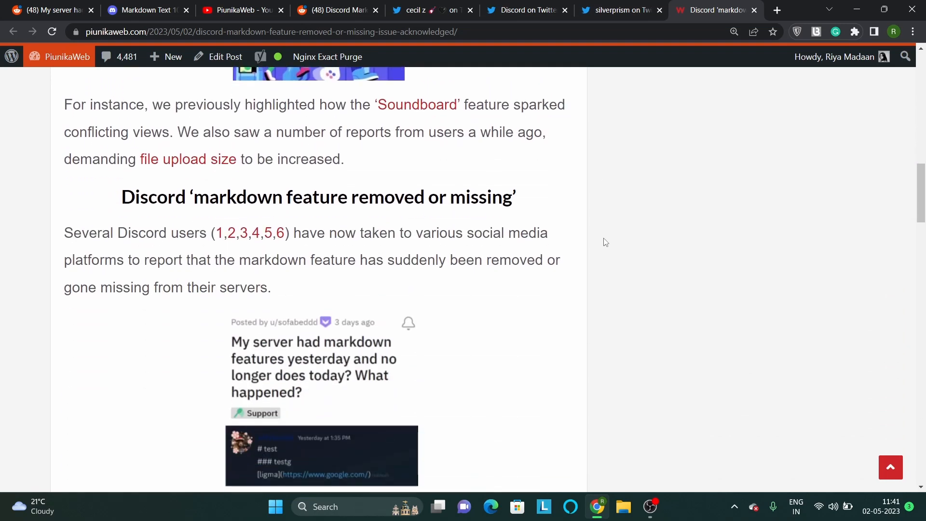
scroll(down, 3)
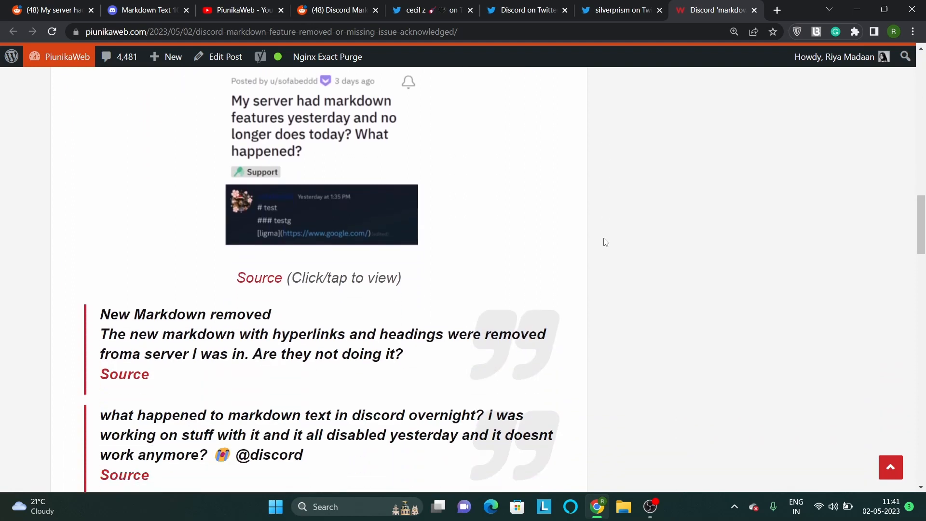
scroll(down, 3)
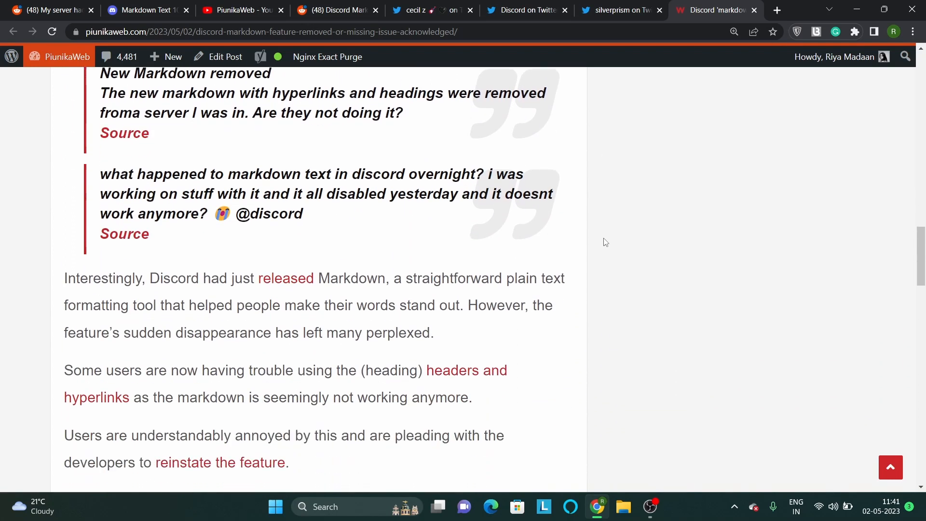
scroll(down, 3)
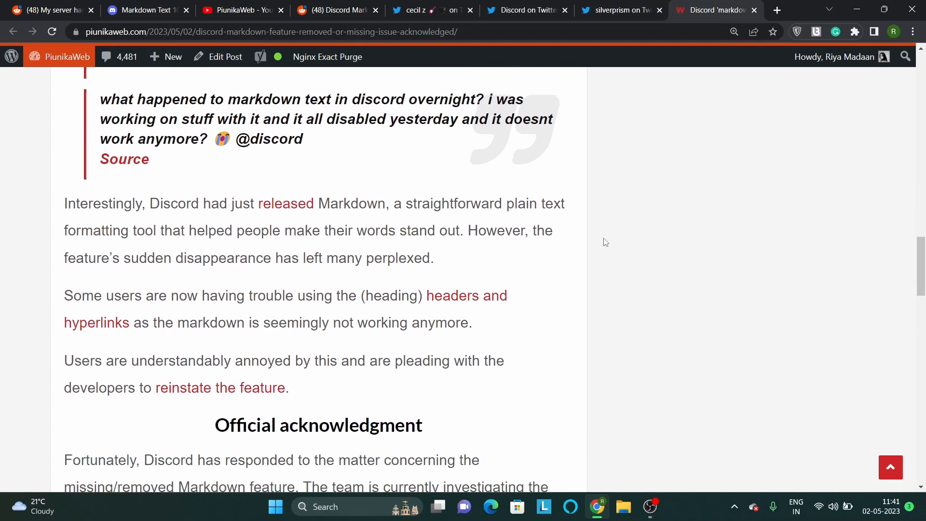
scroll(down, 3)
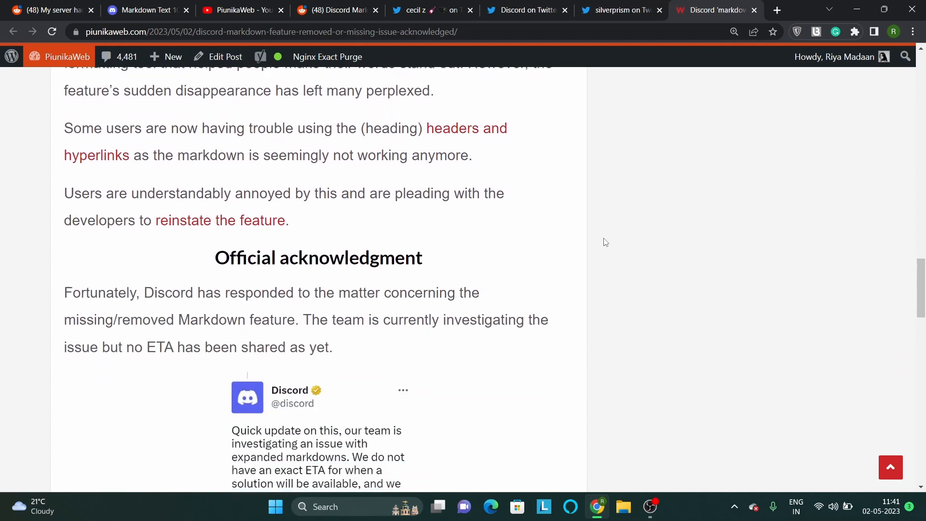